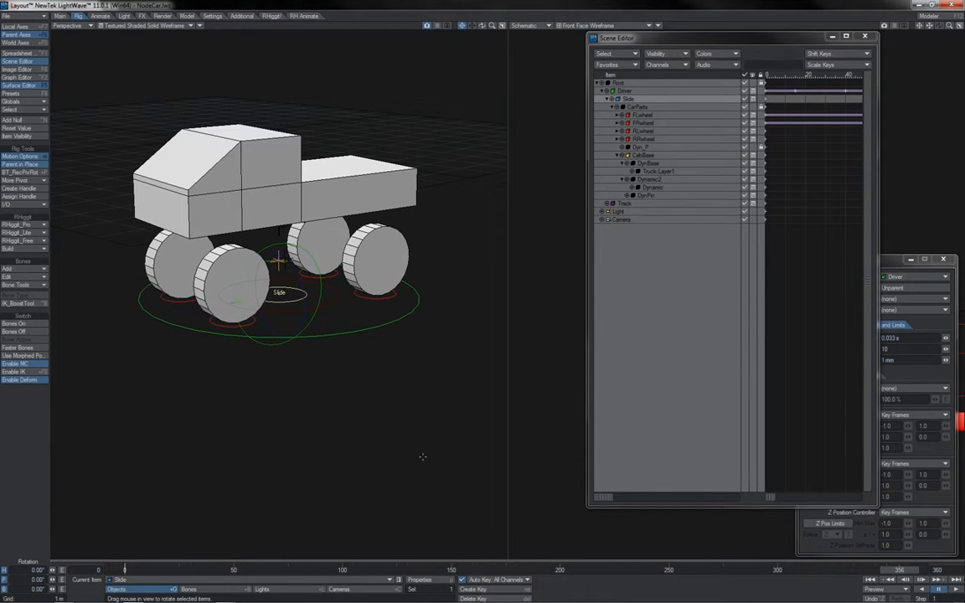
# - Load the Truck Suspension object under CarParts and close its Motion Options
pyautogui.click(648, 179)
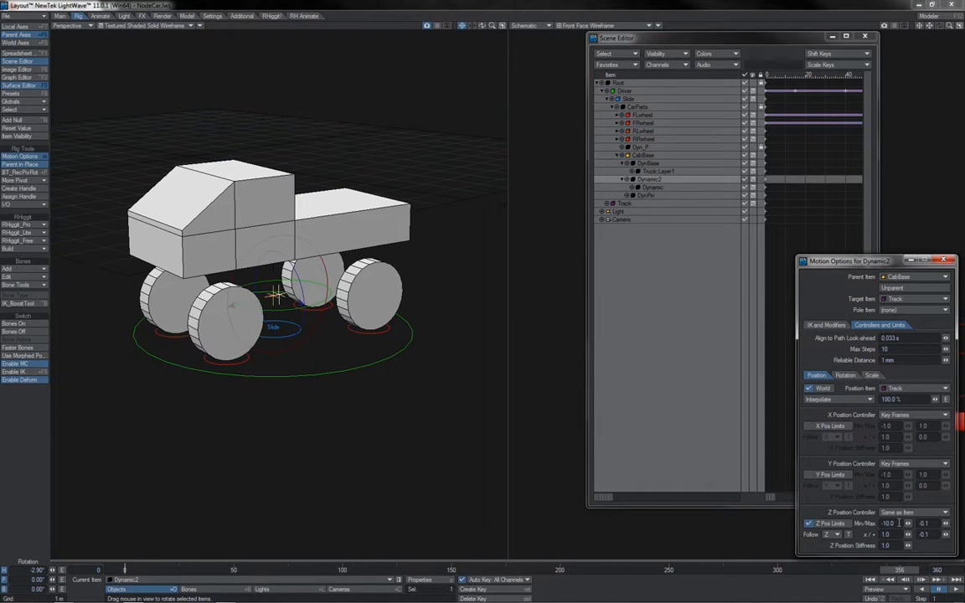
pyautogui.moveTo(656, 187)
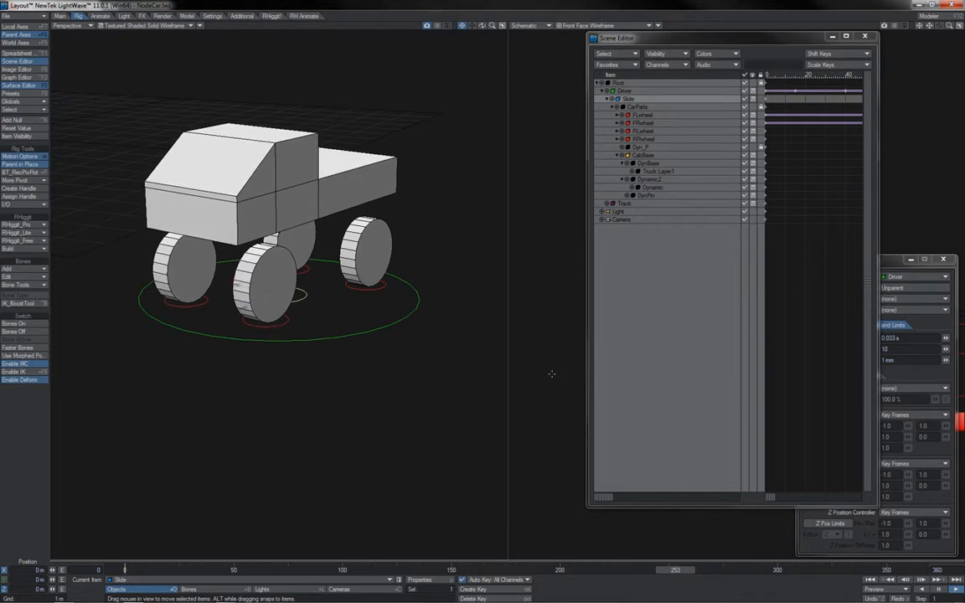
pyautogui.doubleClick(653, 204)
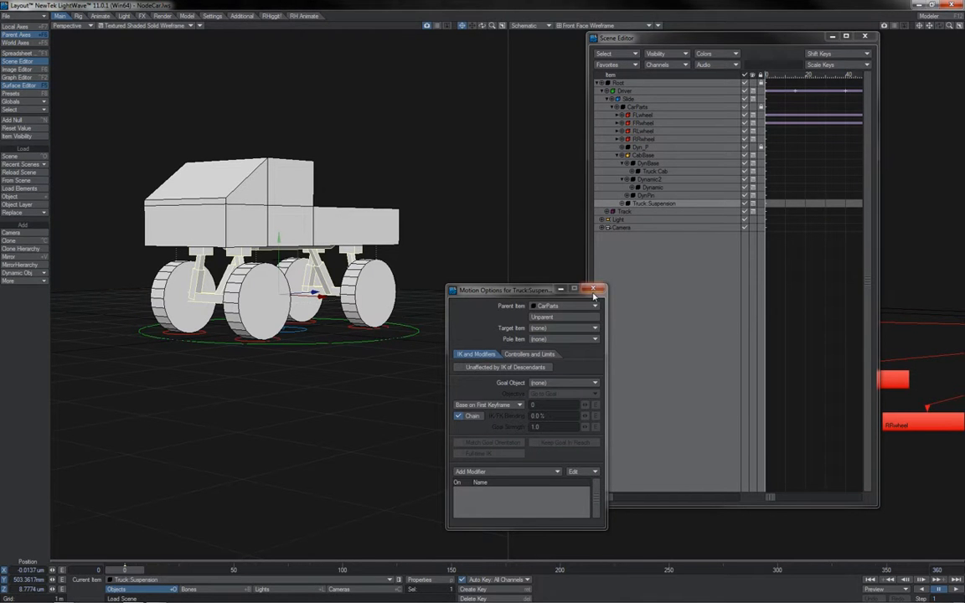
pyautogui.click(594, 289)
pyautogui.write('MainBas')
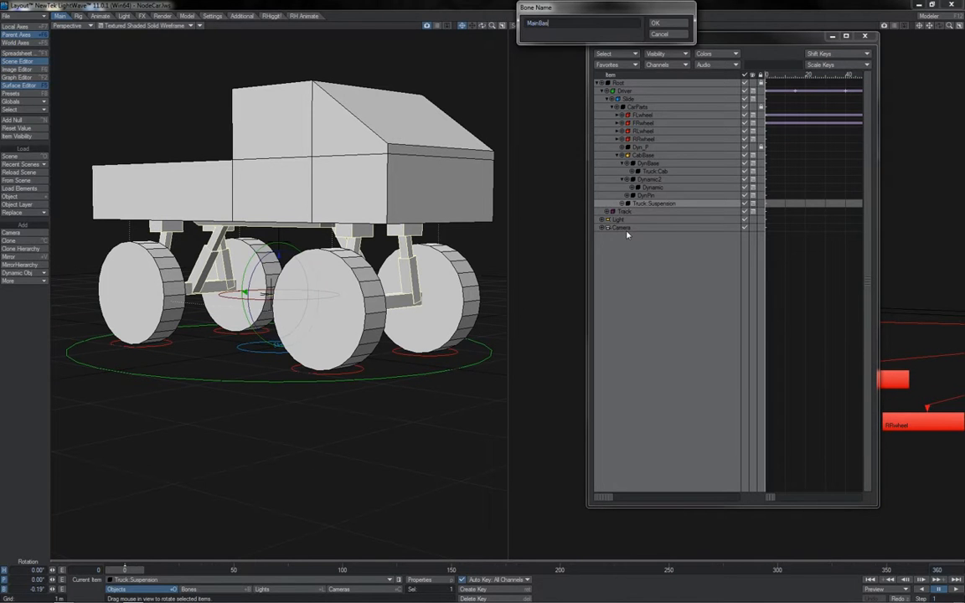
# - Confirm the MainBase bone and add a BaseBonePin null parented to Truck Cab
pyautogui.click(664, 23)
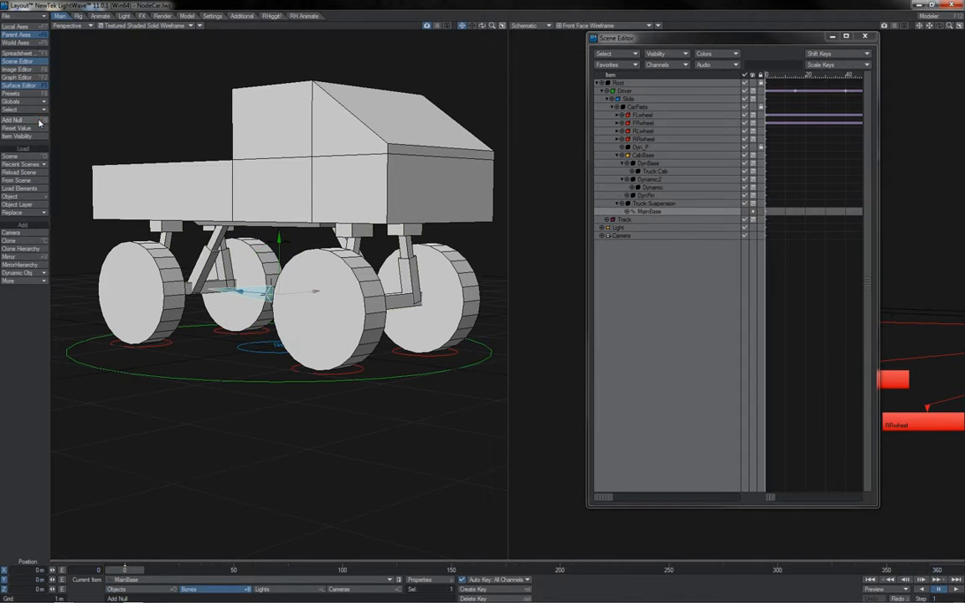
pyautogui.click(14, 119)
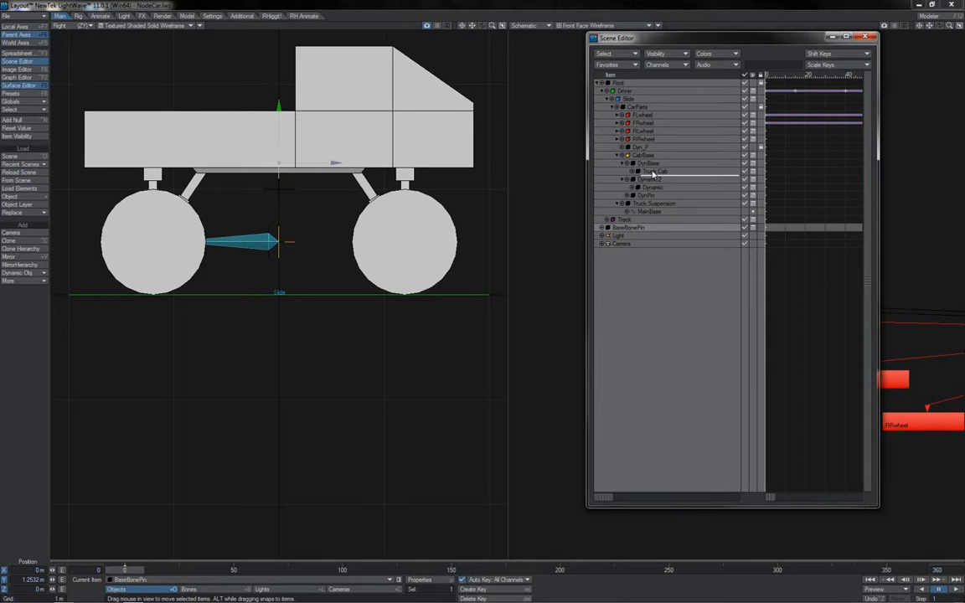
pyautogui.click(648, 220)
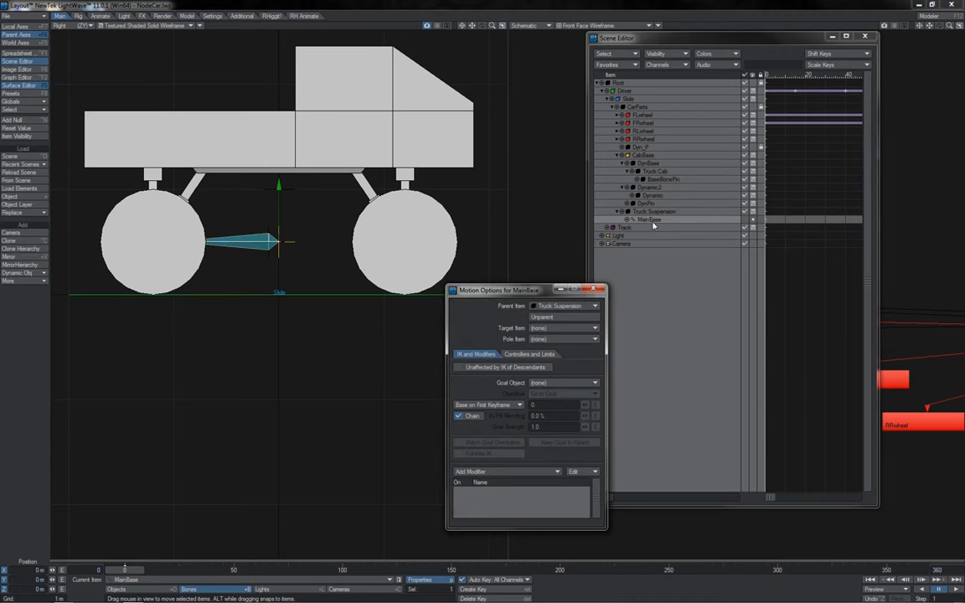
# - Pick a rotation controller item in MainBase's Controllers and Limits settings
pyautogui.click(524, 353)
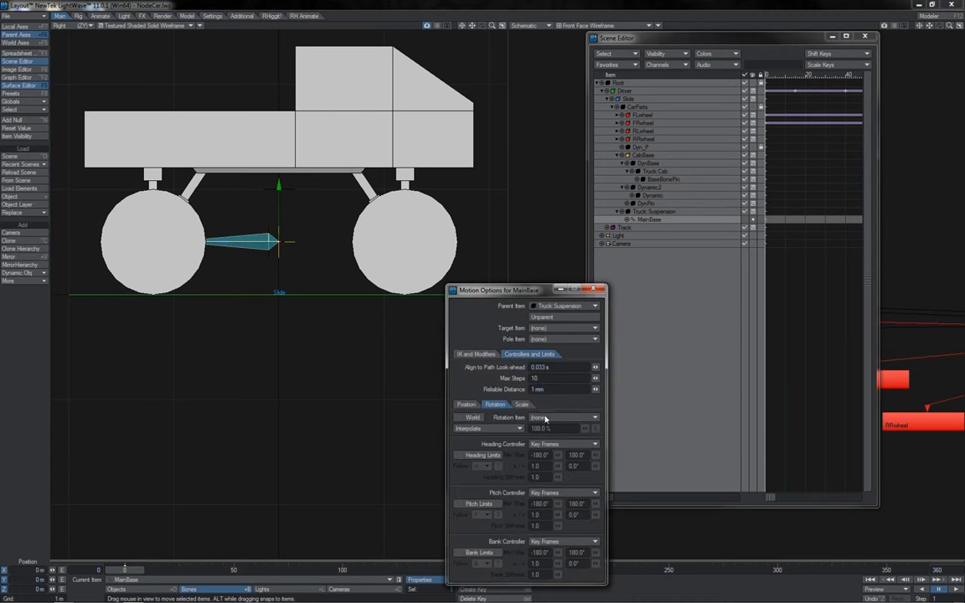
pyautogui.click(565, 417)
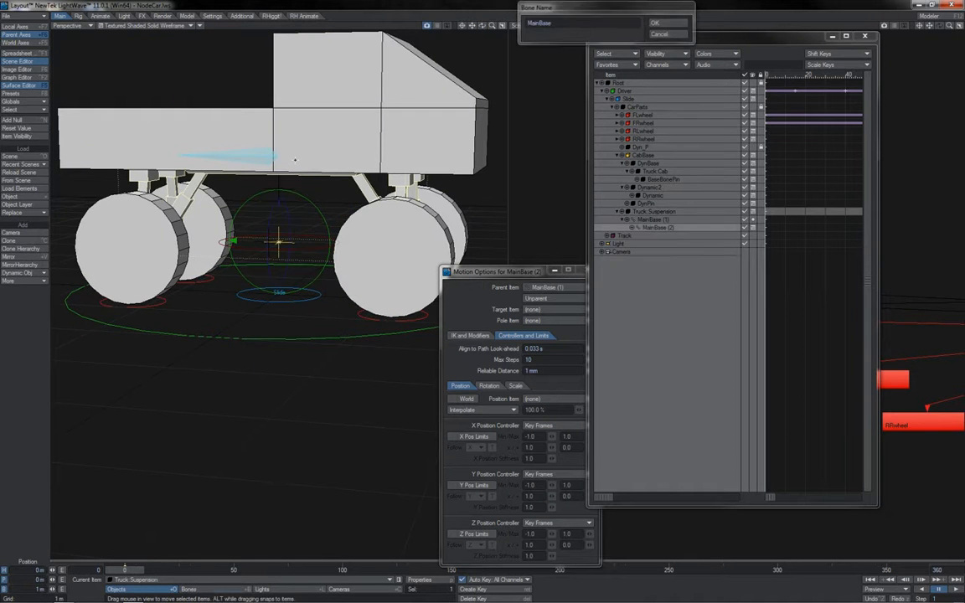
# - Confirm the new bone's name and select the AxelF bone under Truck.Suspension
pyautogui.click(657, 20)
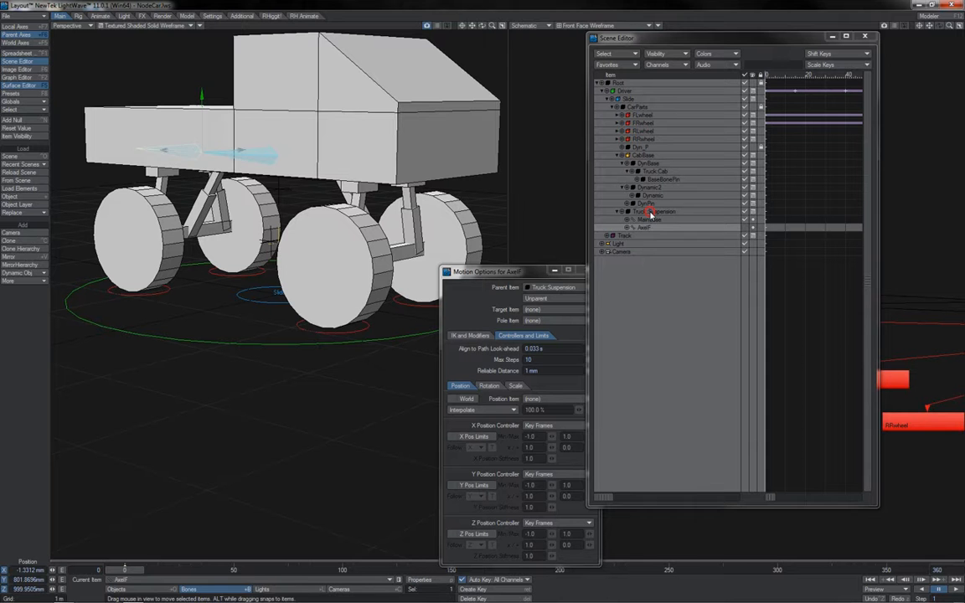
pyautogui.click(659, 211)
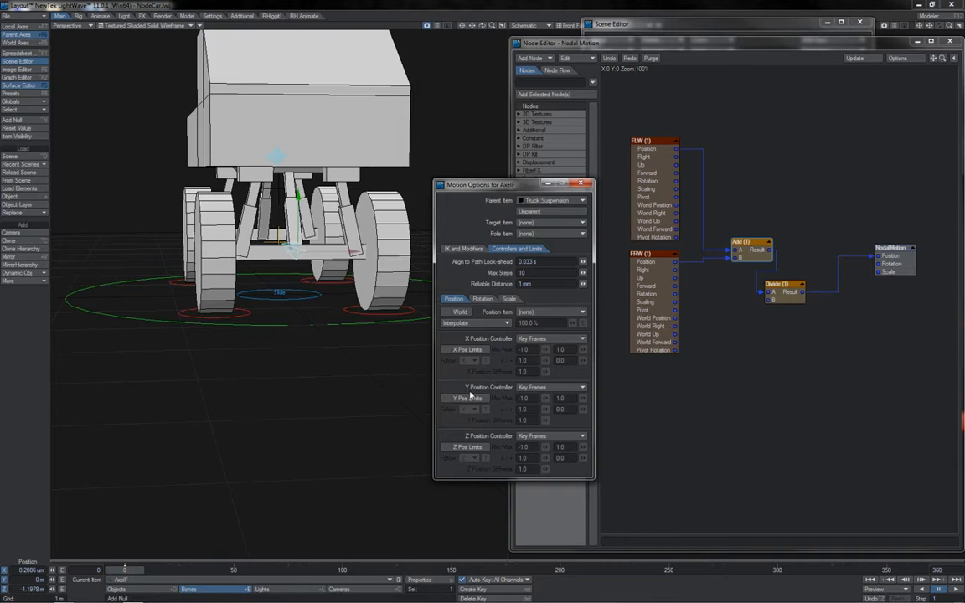
pyautogui.moveTo(622, 216)
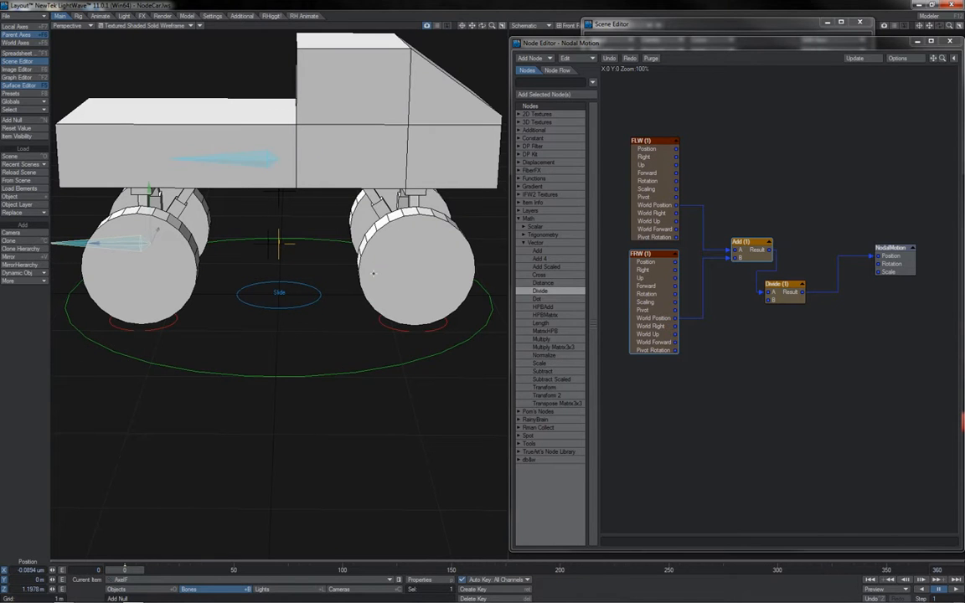
pyautogui.moveTo(400, 329)
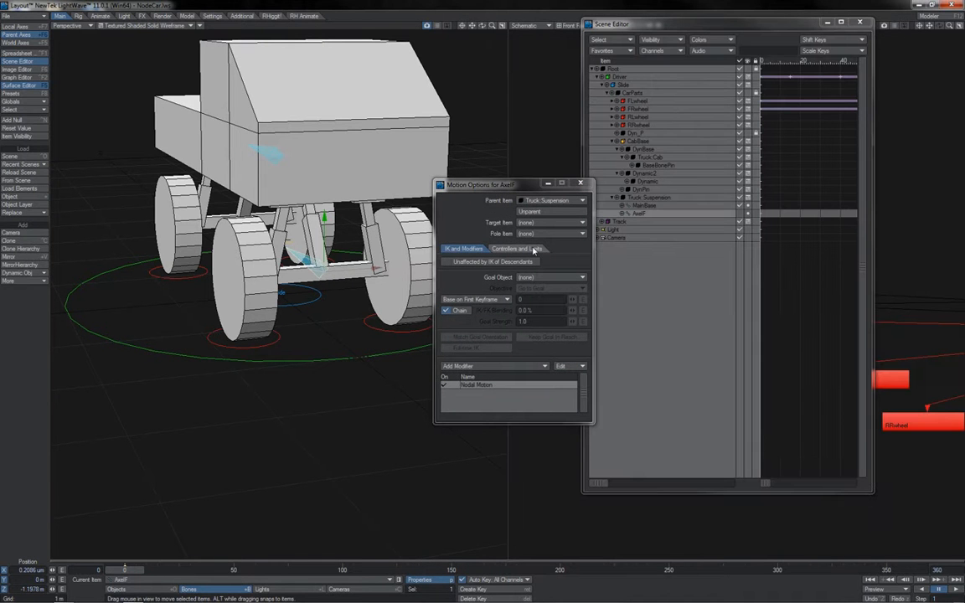
# - Set AxelF's Target Item to Truck:Wheel (1)
pyautogui.click(576, 222)
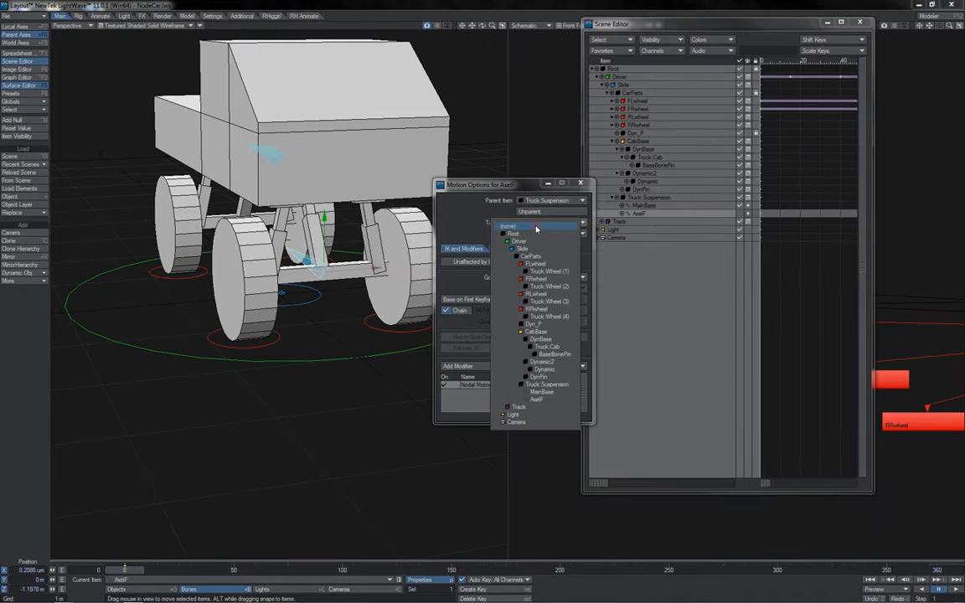
pyautogui.click(547, 272)
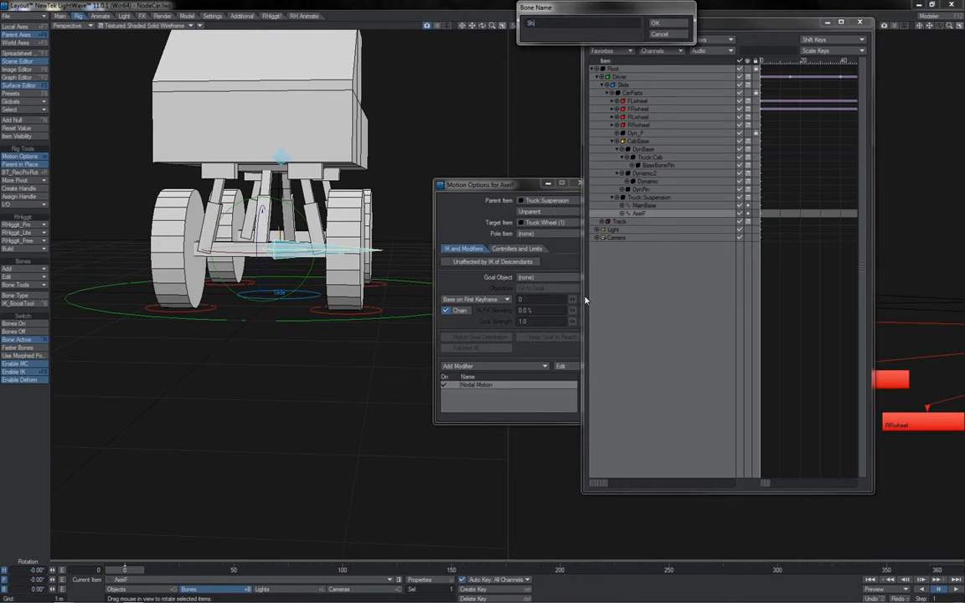
# - Name the new shock bone ShockA1
pyautogui.write('ShockA')
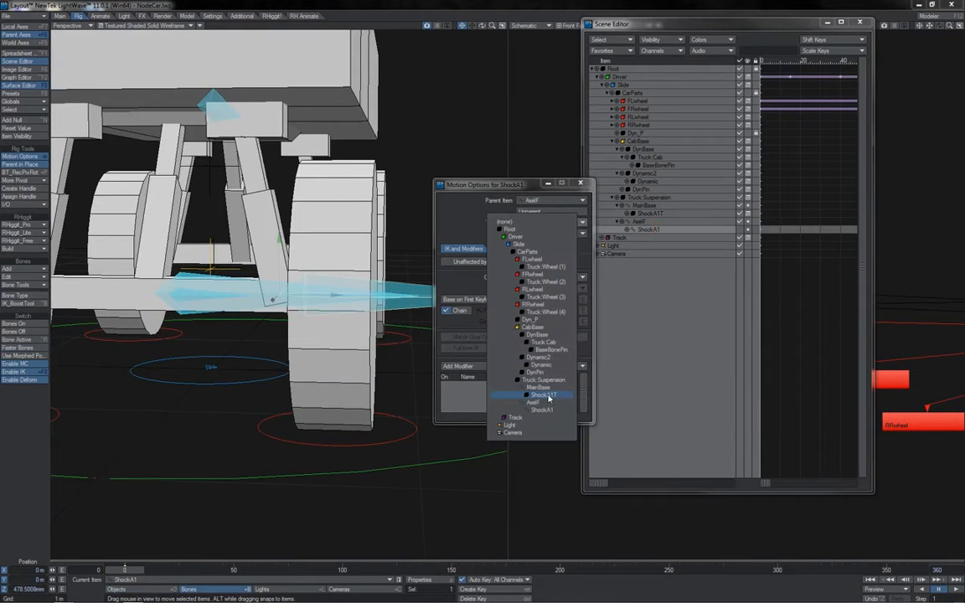
# - Target ShockA1 at ShockA1T, and MainBase (2) at ShockA1
pyautogui.click(543, 395)
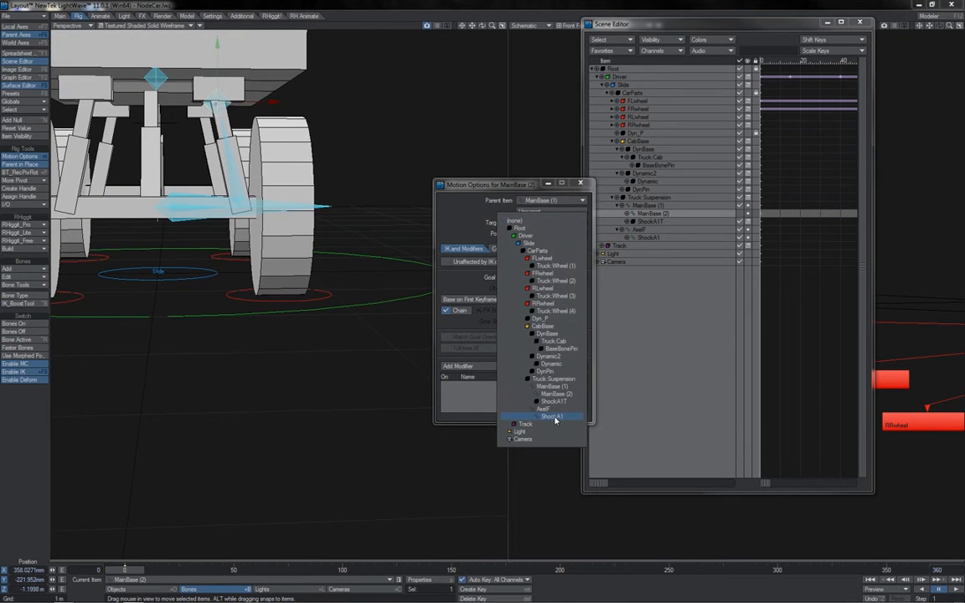
pyautogui.click(553, 417)
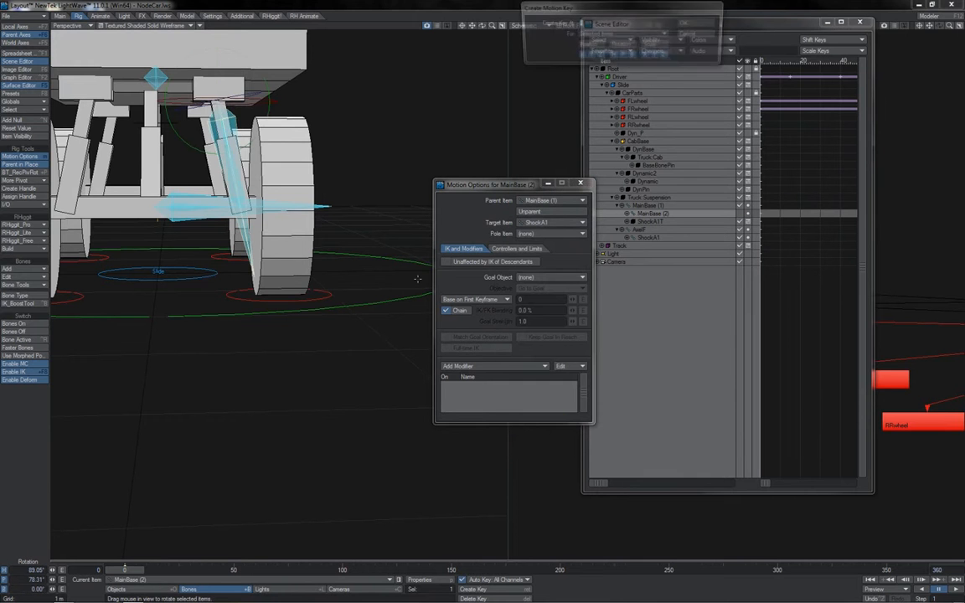